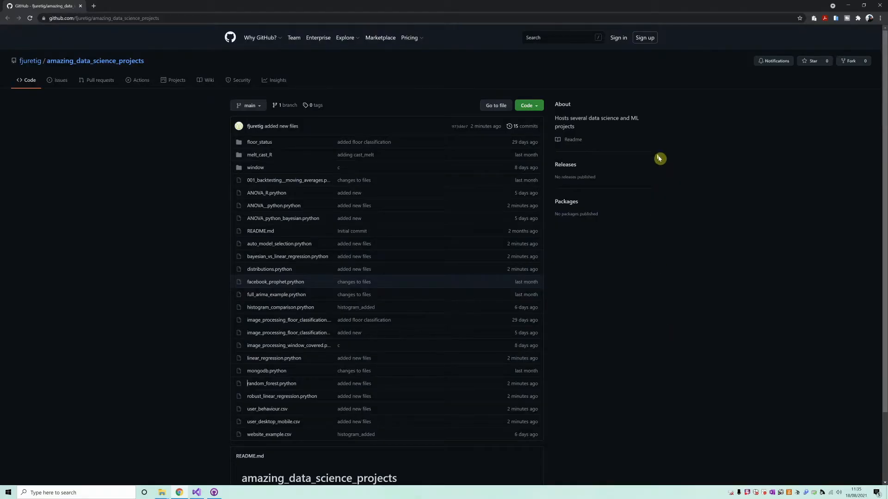
mouse_move(631, 203)
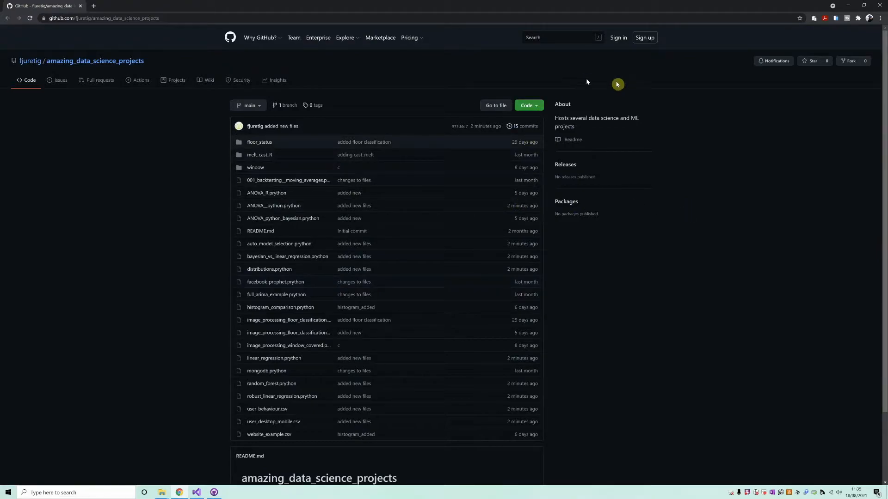
mouse_move(693, 94)
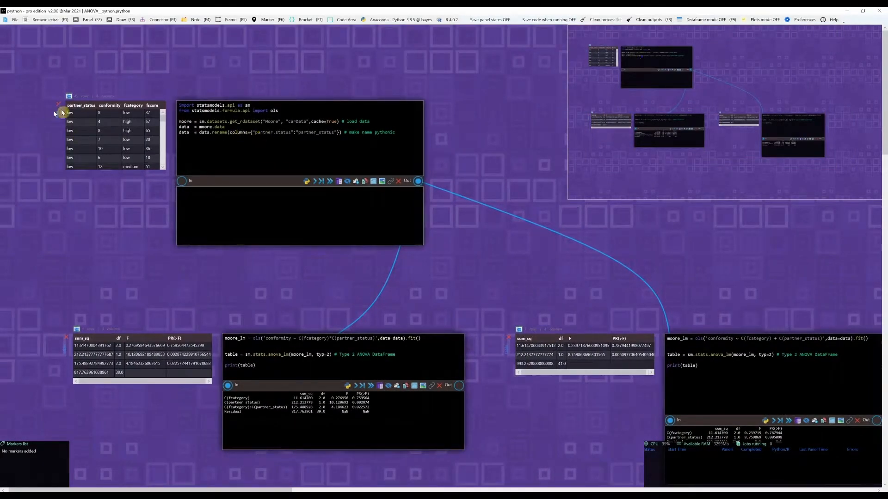
mouse_move(145, 113)
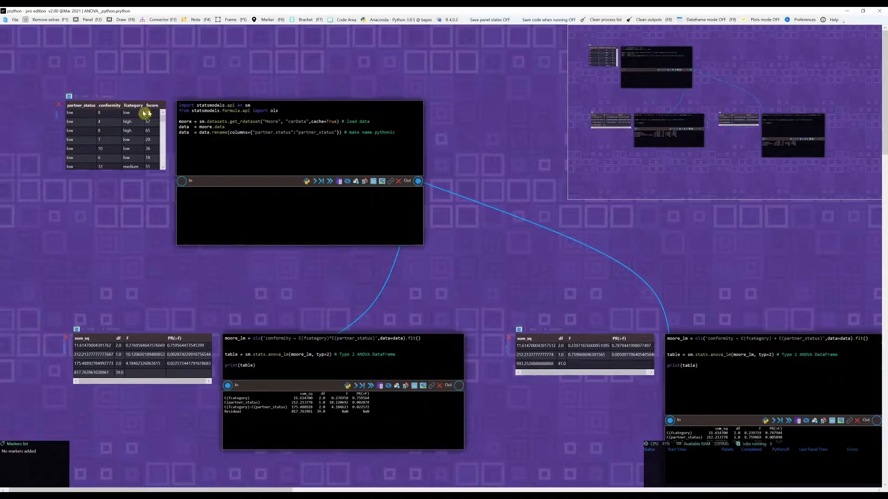
mouse_move(308, 375)
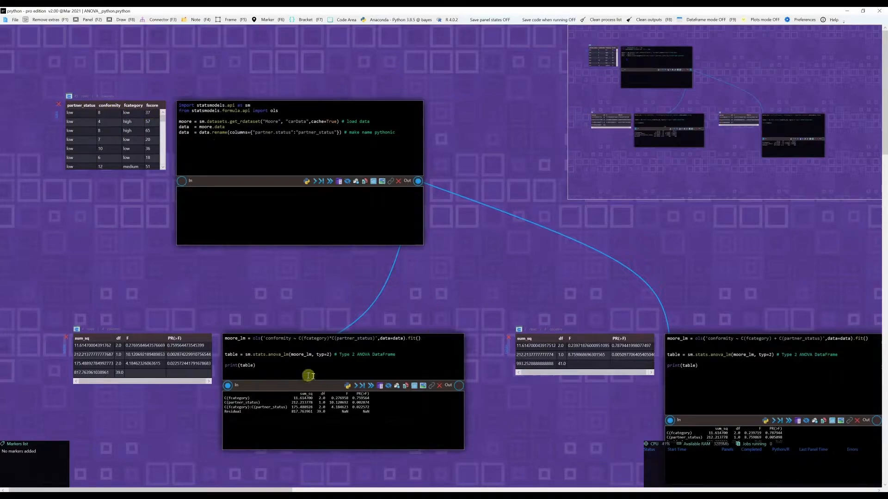
mouse_move(252, 346)
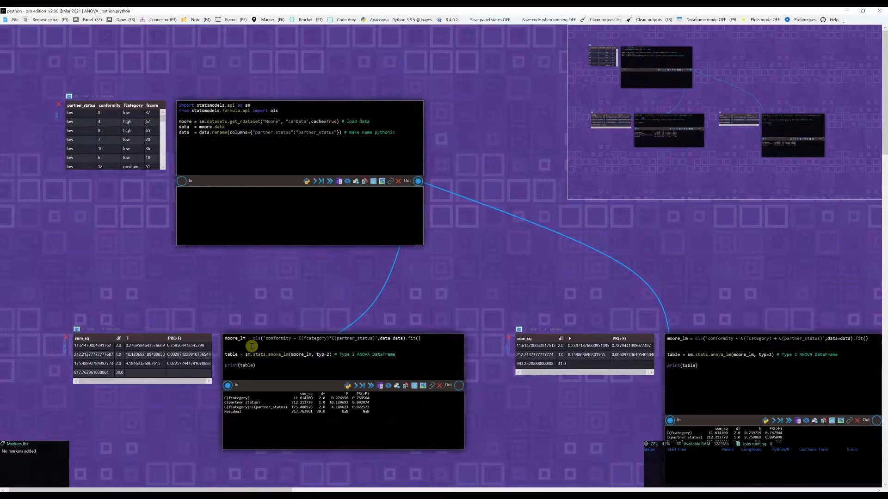
mouse_move(216, 256)
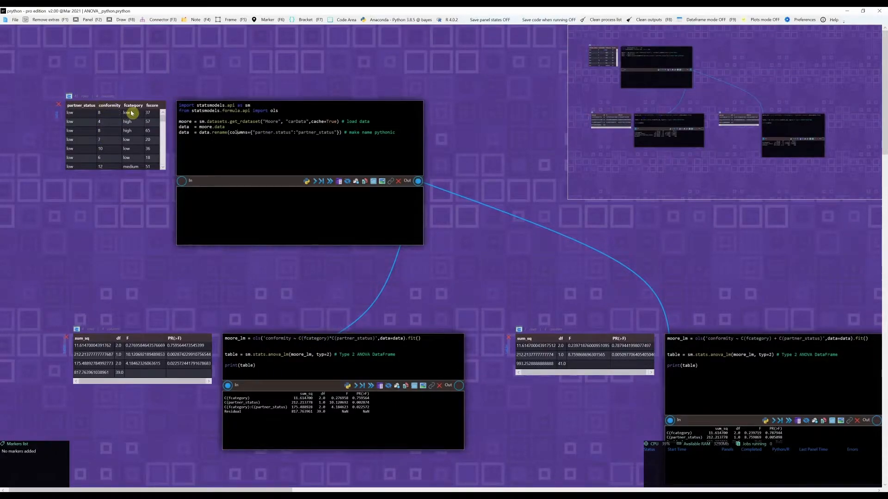
mouse_move(119, 138)
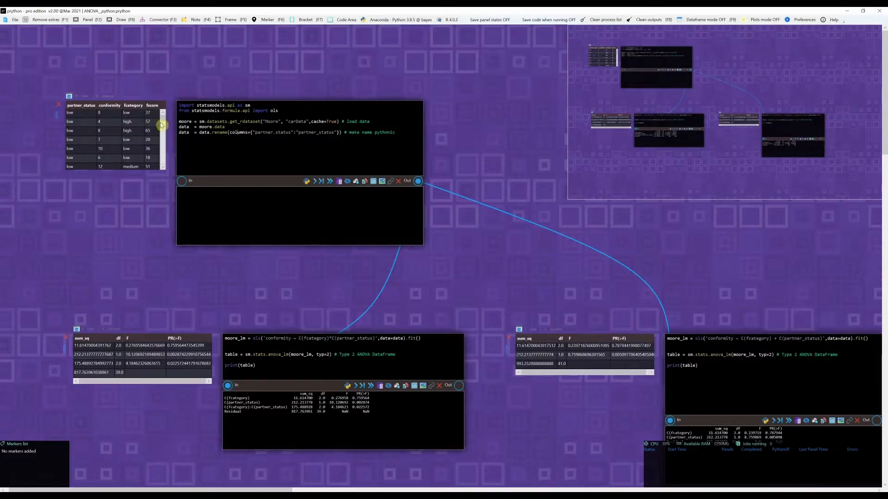
scroll(down, 3)
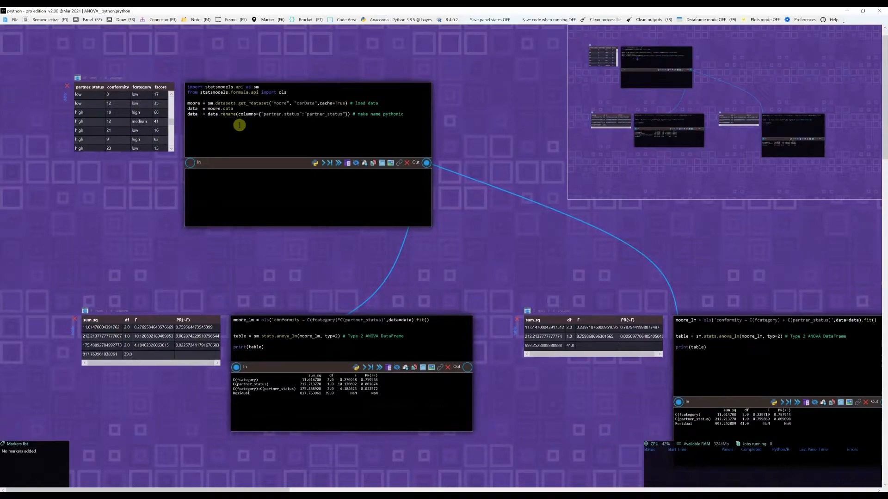
mouse_move(91, 111)
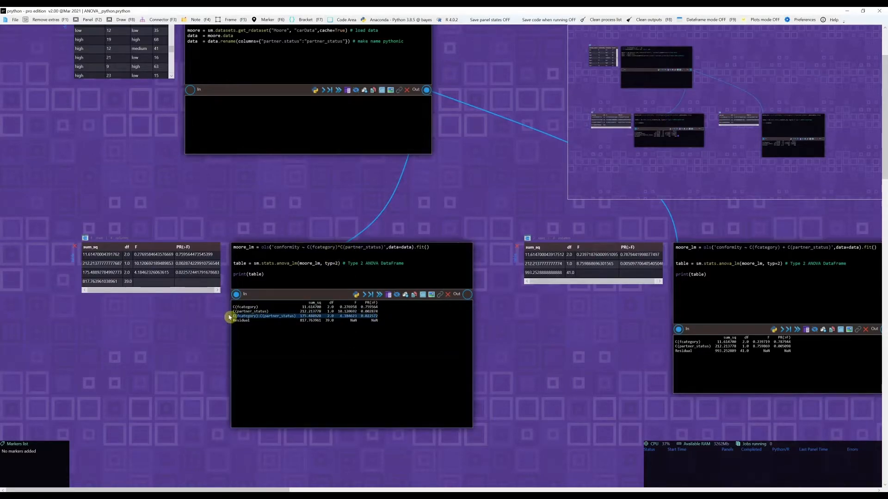
mouse_move(293, 365)
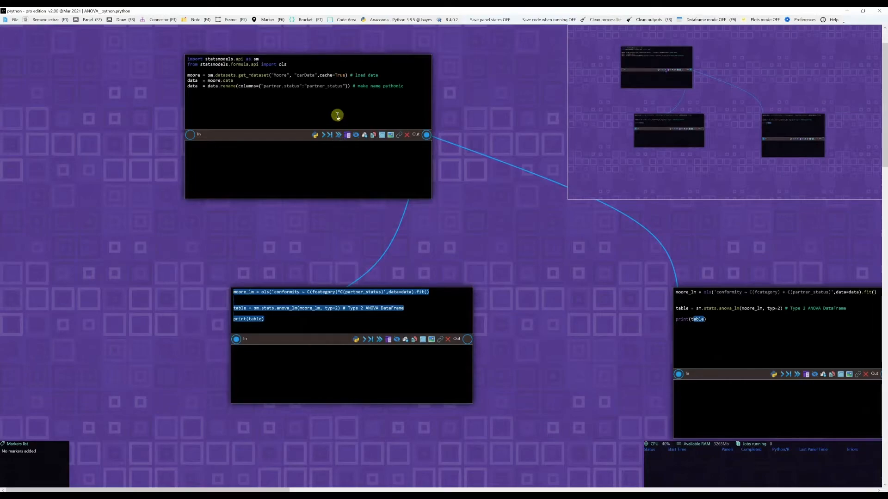
Run the data panel after cleaning outputs so both connected ANOVA panels rerun
click(315, 134)
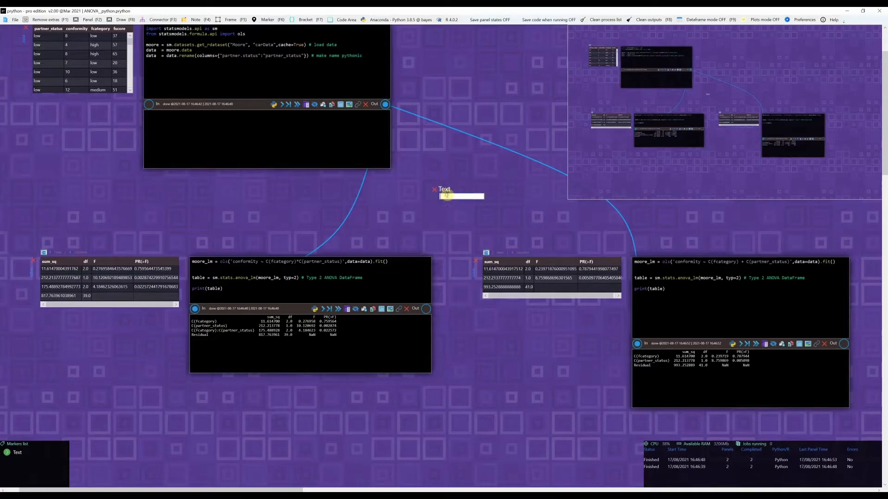
Name the marker above the interaction panel 'ANOVA with interaction'
text(ANOVA)
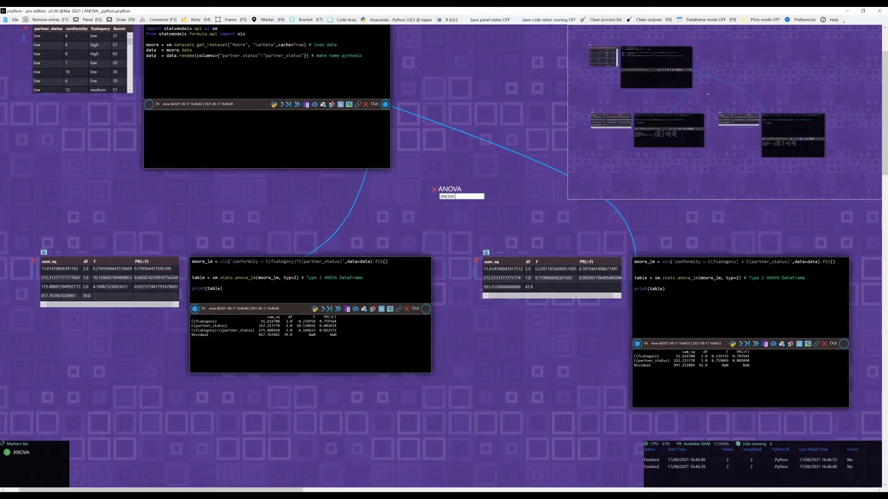
text(with interaction)
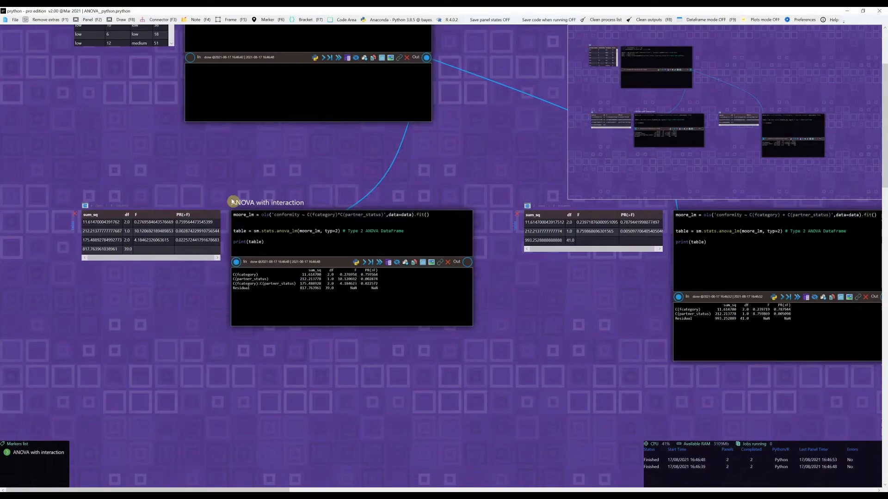
mouse_move(402, 193)
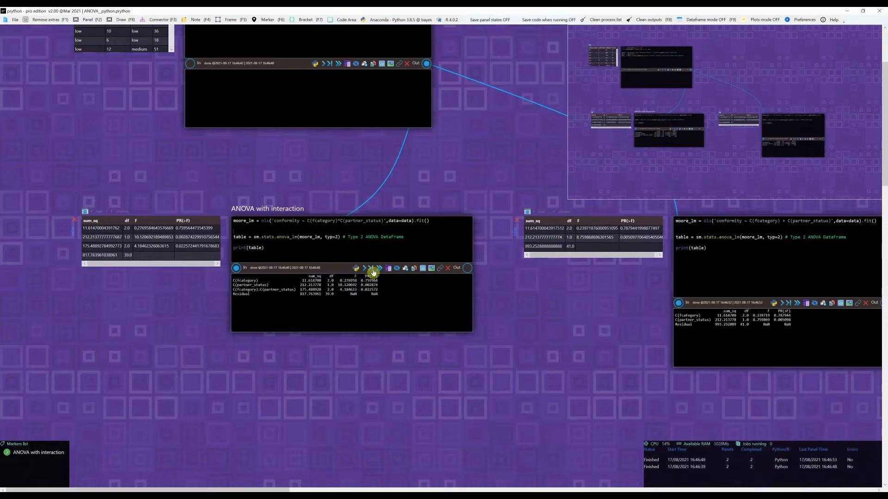
Freeze the type-2 output and change the interaction panel code to typ=3
click(388, 267)
text(3)
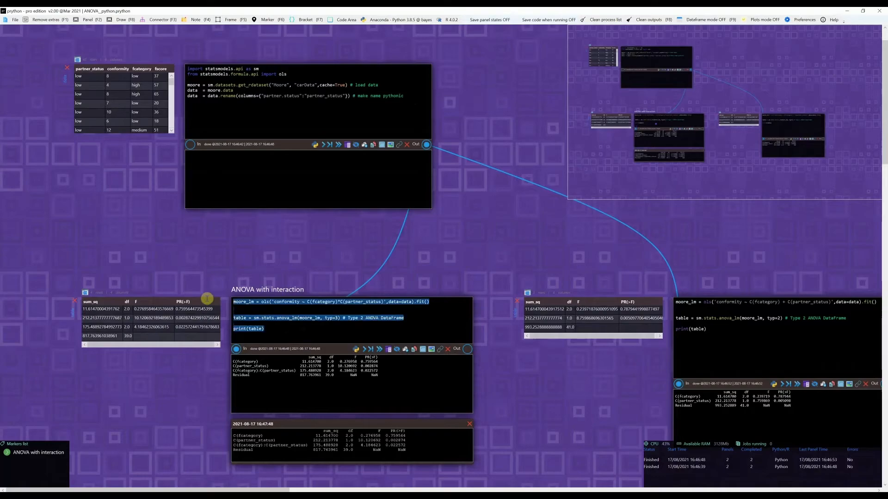
Rerun the interaction panel to get the type-3 table with its Intercept row
click(773, 342)
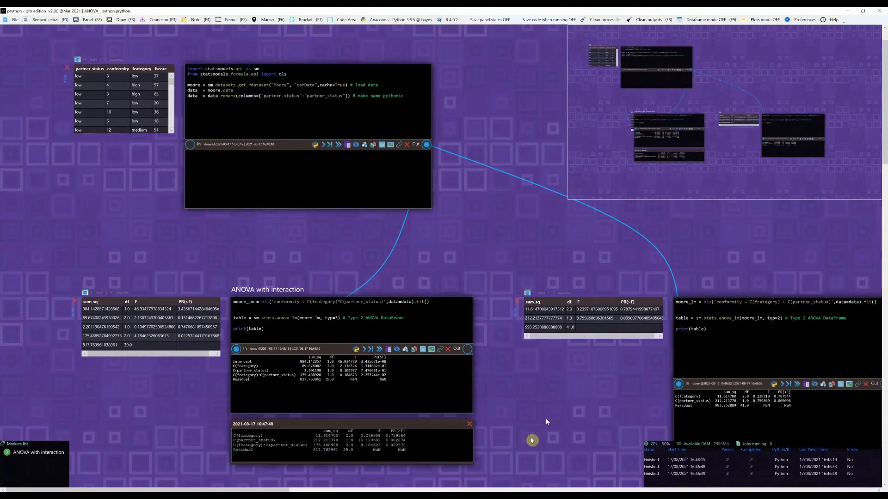
mouse_move(528, 446)
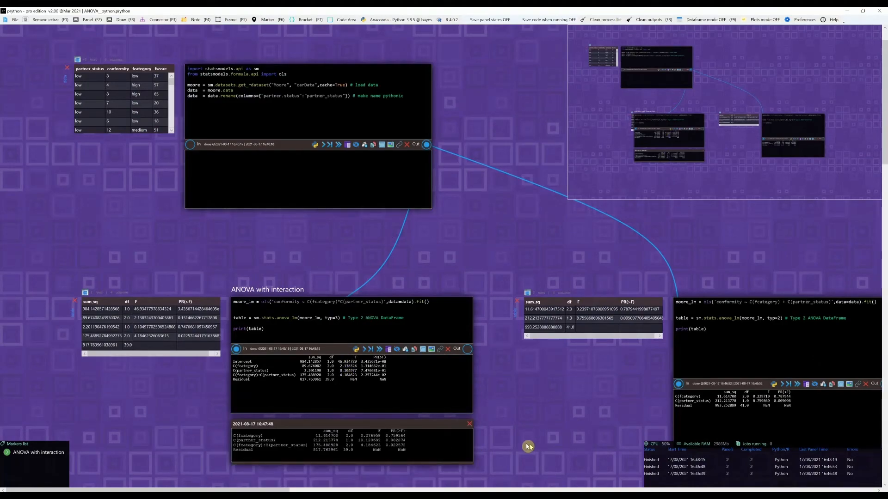
mouse_move(493, 458)
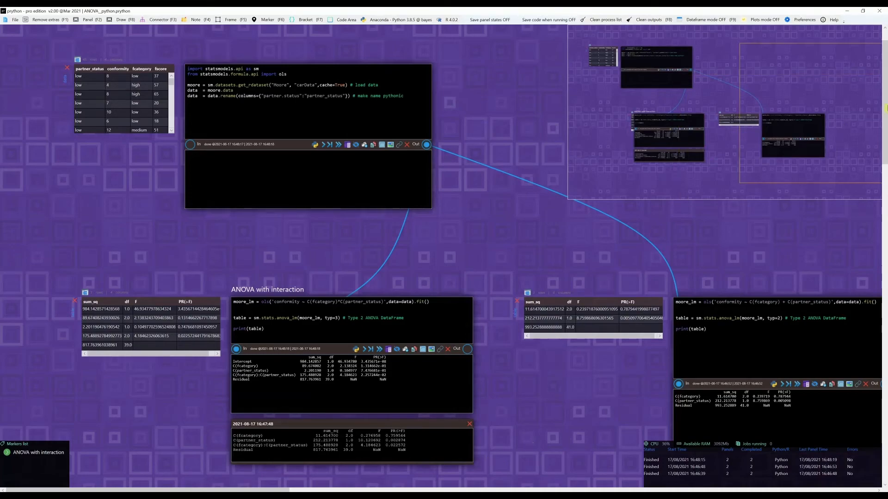
Draw a frame around the type-3 results table and begin titling it 'AN'
scroll(up, 3)
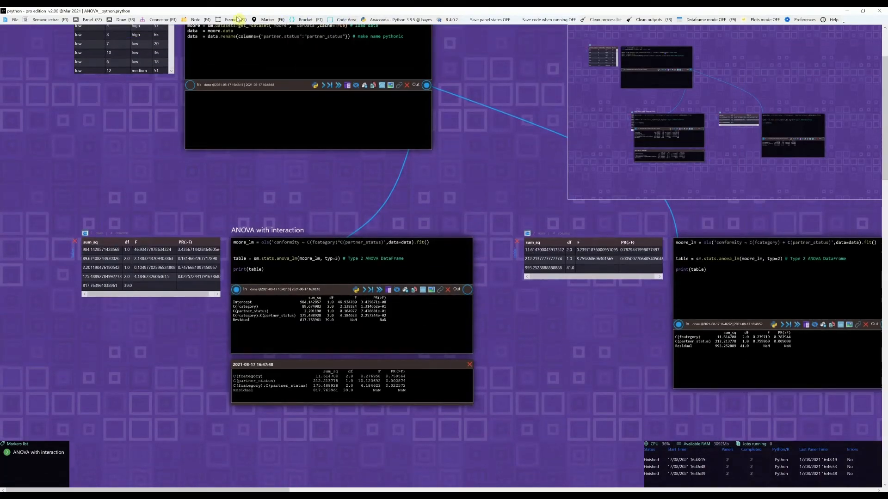
click(232, 19)
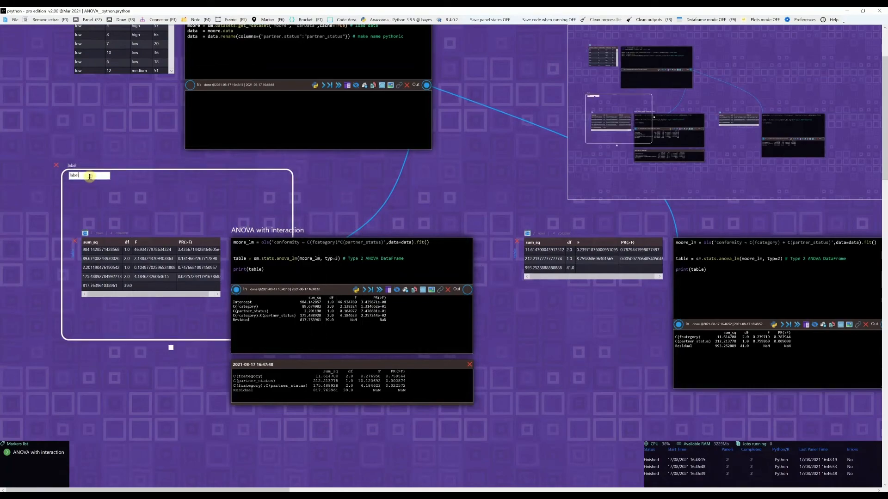
text(AN)
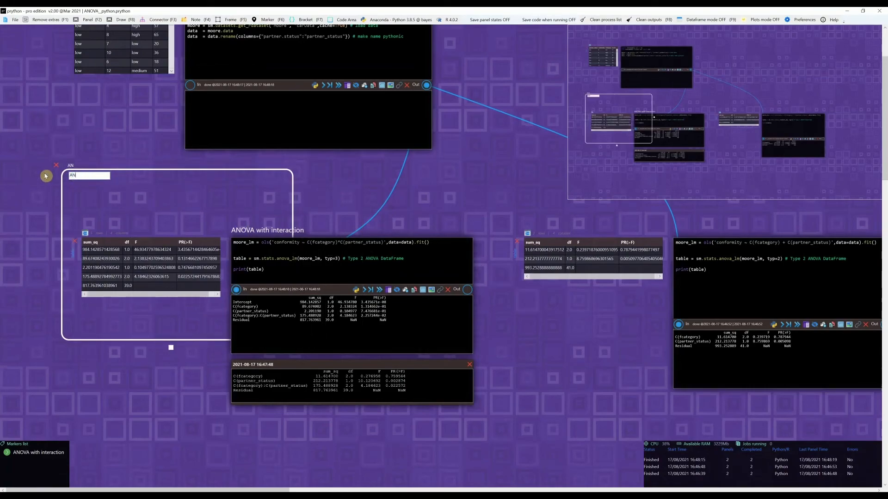